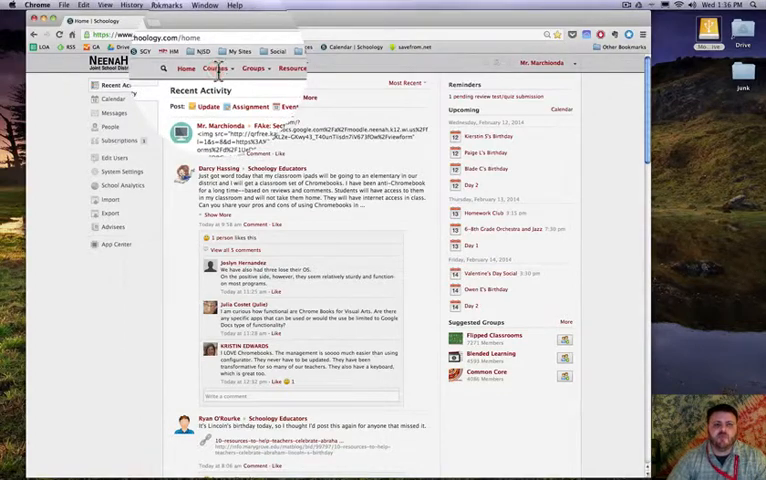
# Go to the Section 1 course's Materials page from the Courses menu.
pyautogui.click(216, 58)
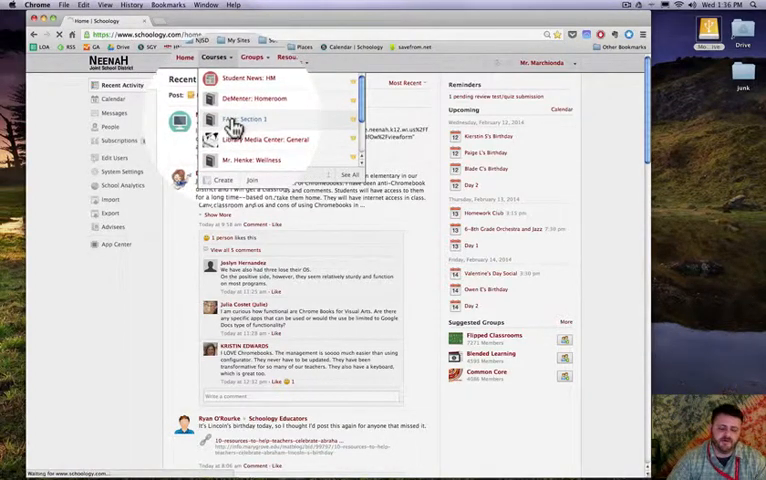
pyautogui.click(252, 120)
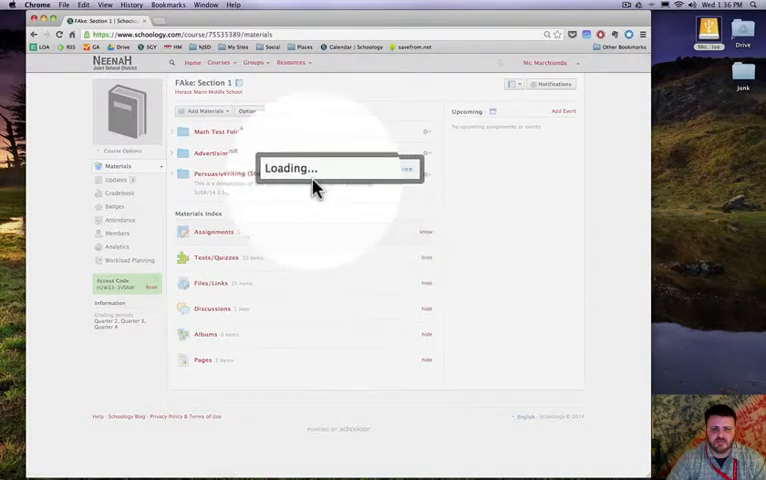
pyautogui.moveTo(420, 284)
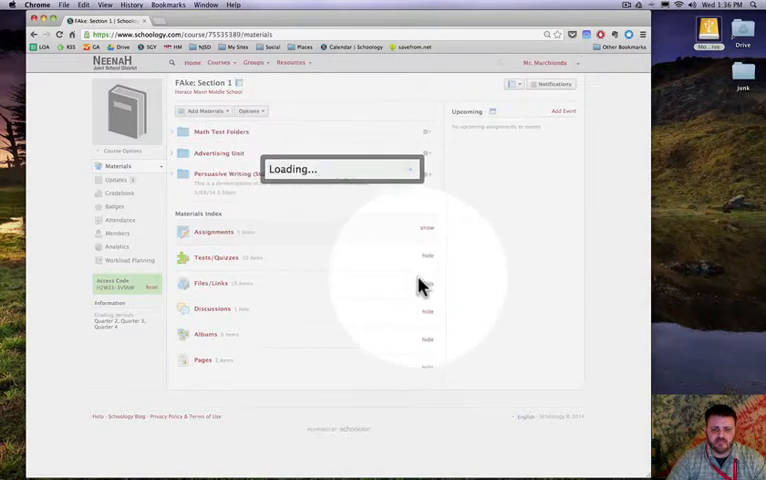
# Hide the Files/Links, Discussions, Albums and Pages index folders from students, confirming each prompt.
pyautogui.click(428, 284)
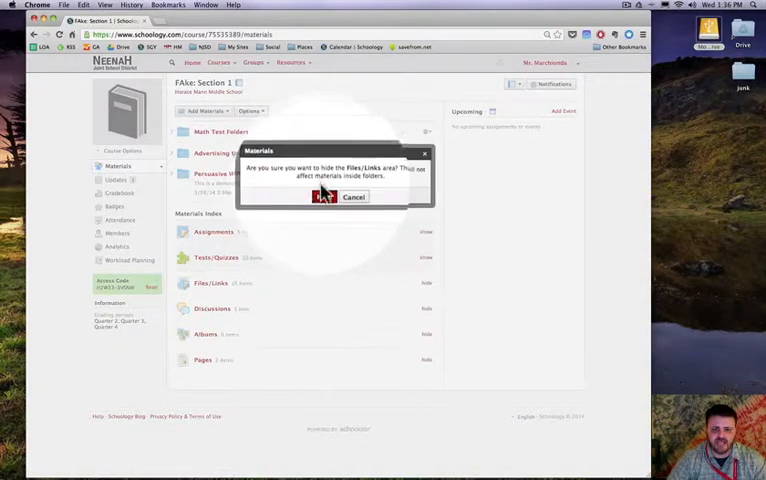
pyautogui.click(322, 196)
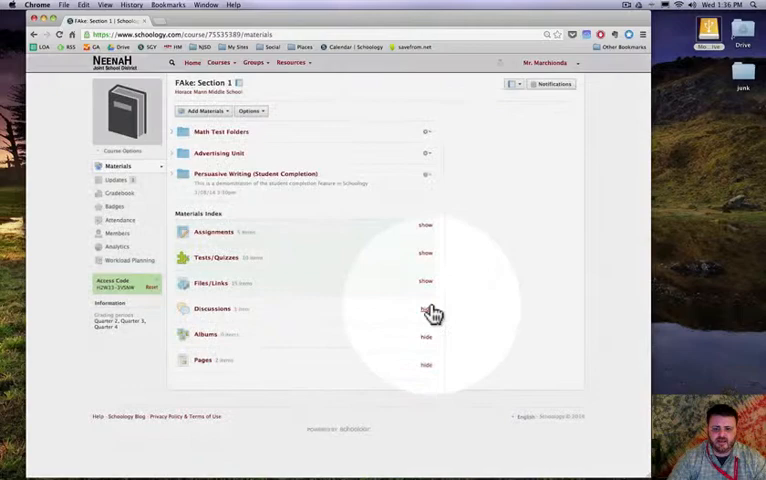
pyautogui.click(426, 308)
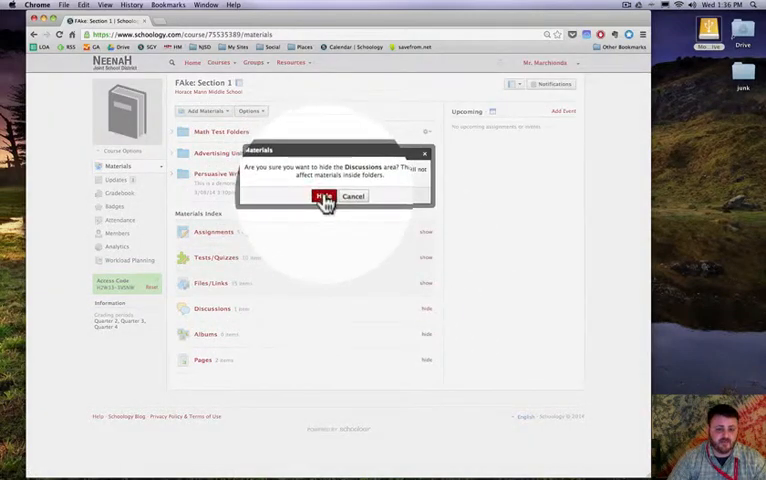
pyautogui.click(322, 196)
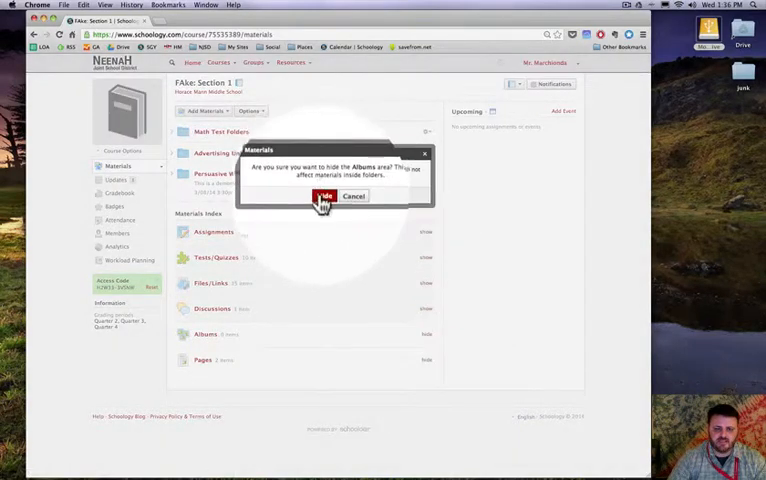
pyautogui.click(322, 196)
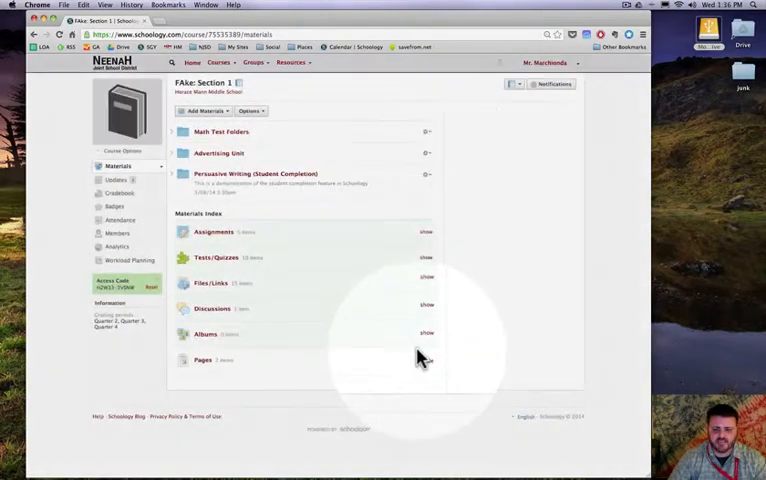
pyautogui.click(426, 360)
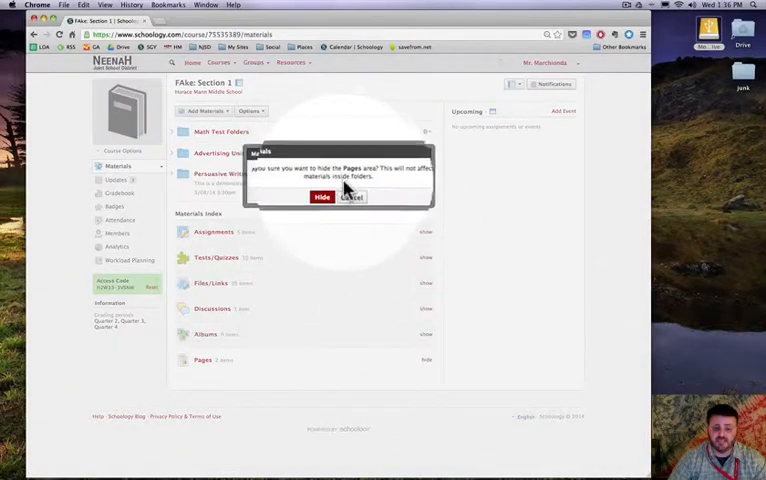
pyautogui.click(322, 196)
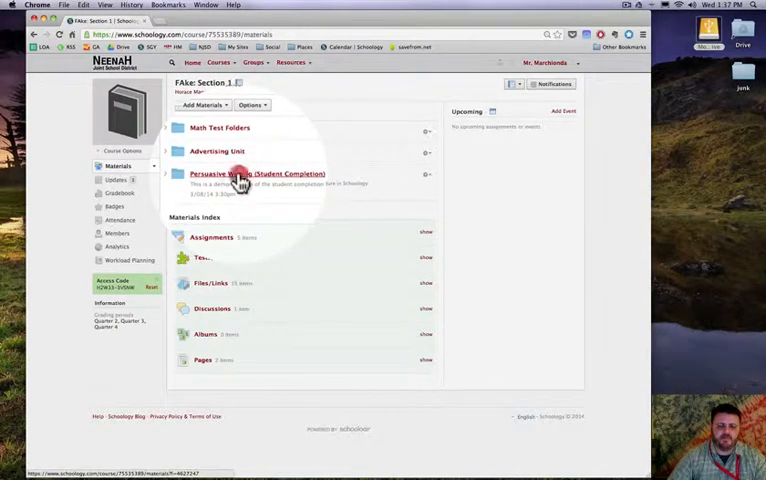
# Enter the Persuasive Writing (Student Completion) folder and show its Options list.
pyautogui.click(256, 172)
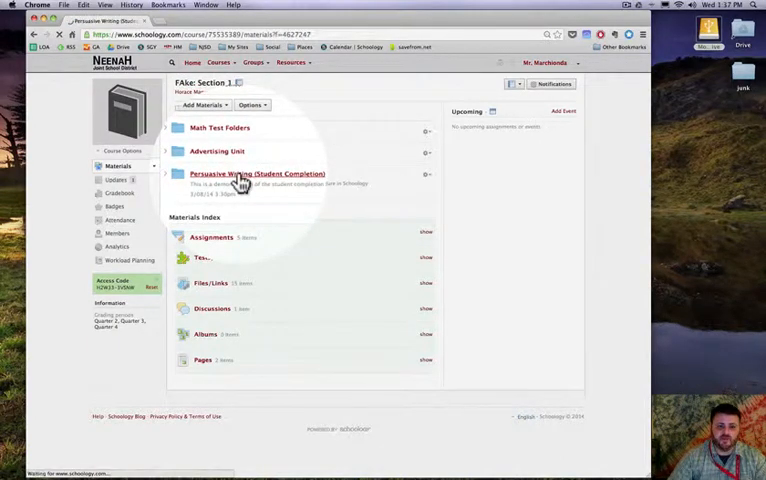
pyautogui.click(258, 172)
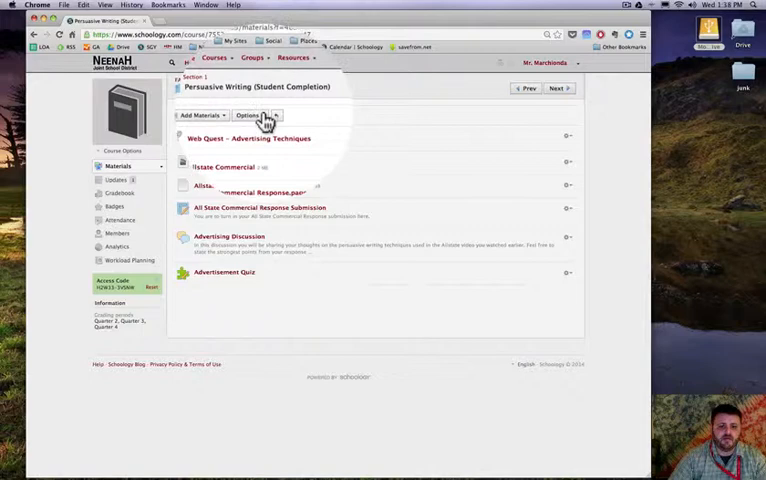
pyautogui.click(248, 112)
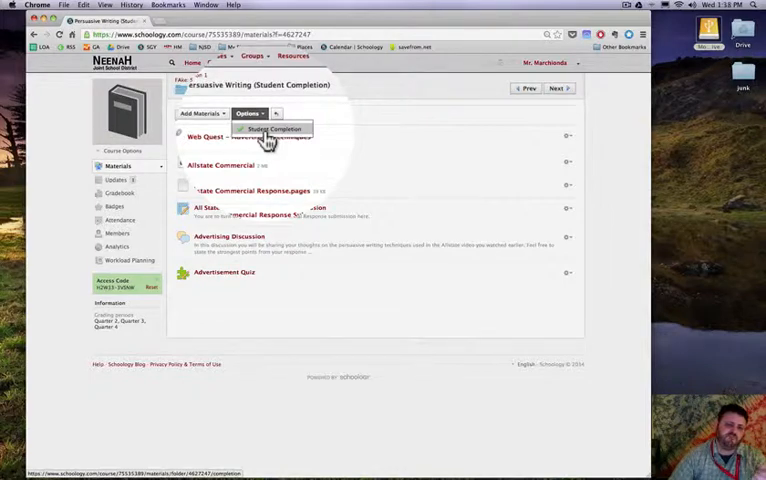
# In Student Completion, require viewing the web quest, Allstate Commercial and response pages, then a submission for the response assignment.
pyautogui.click(272, 128)
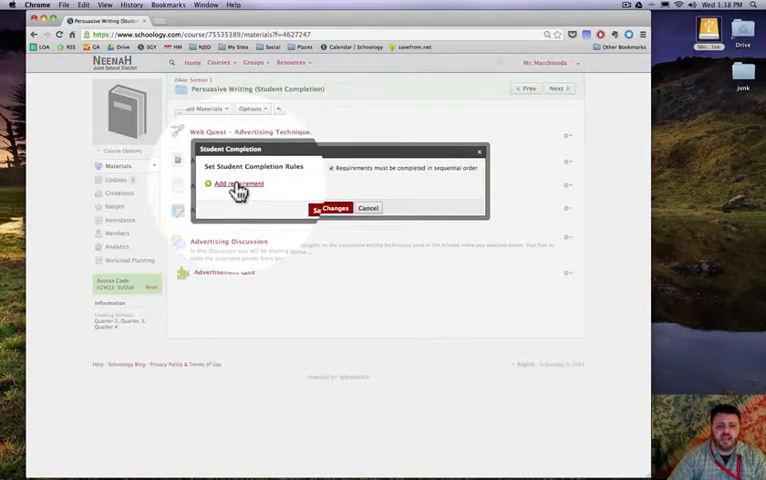
pyautogui.click(238, 184)
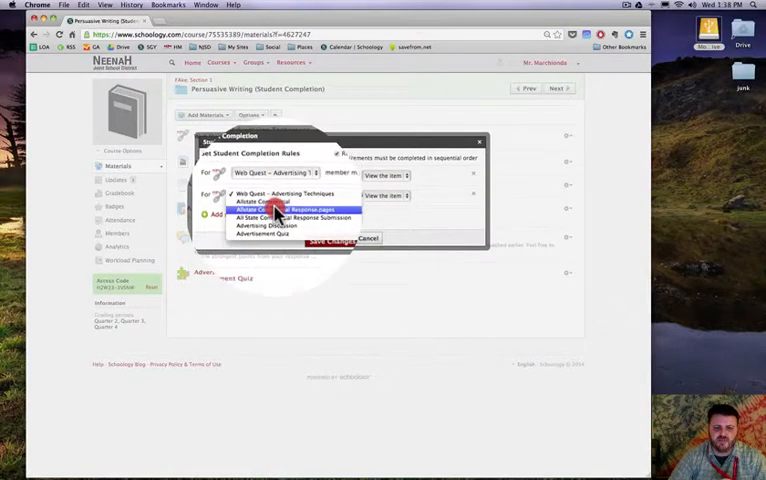
pyautogui.click(260, 200)
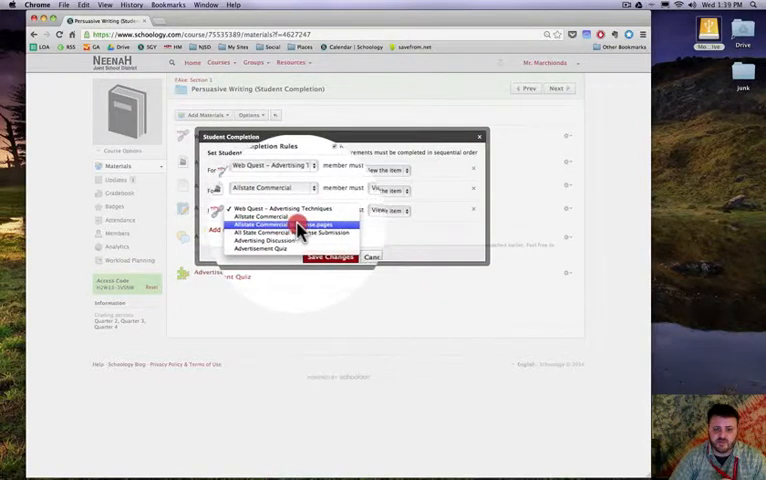
pyautogui.click(260, 224)
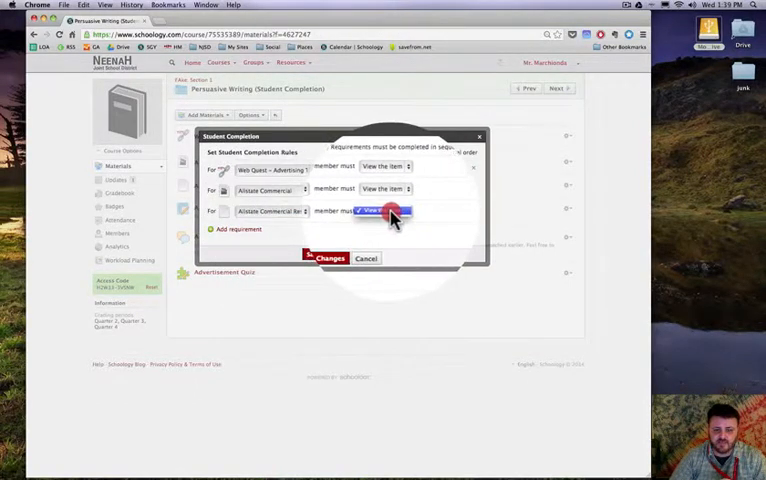
pyautogui.click(384, 212)
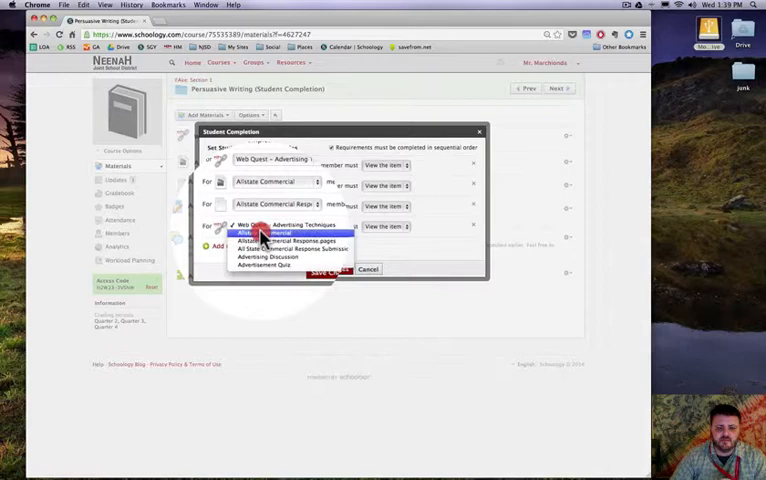
pyautogui.click(292, 240)
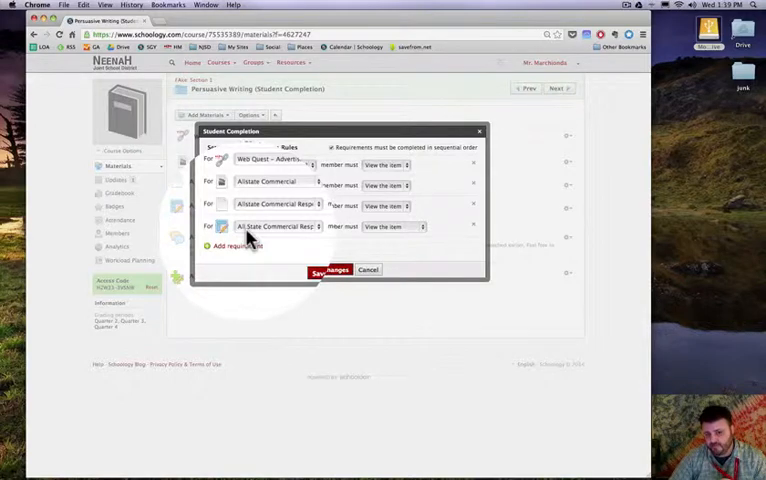
pyautogui.click(390, 226)
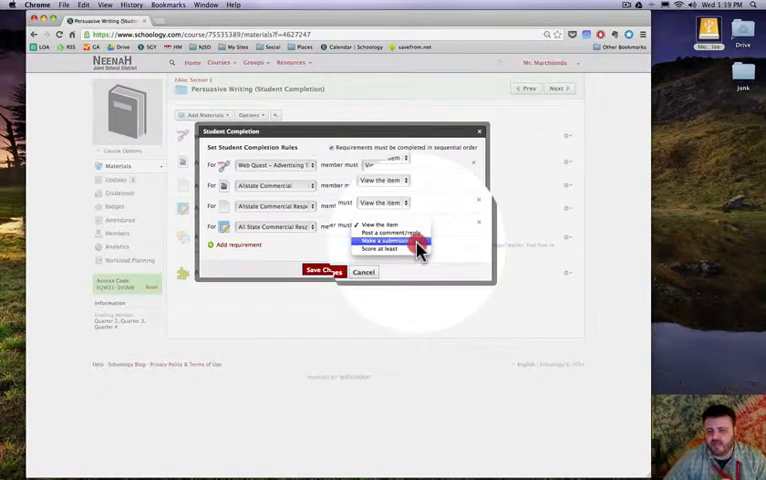
pyautogui.click(384, 240)
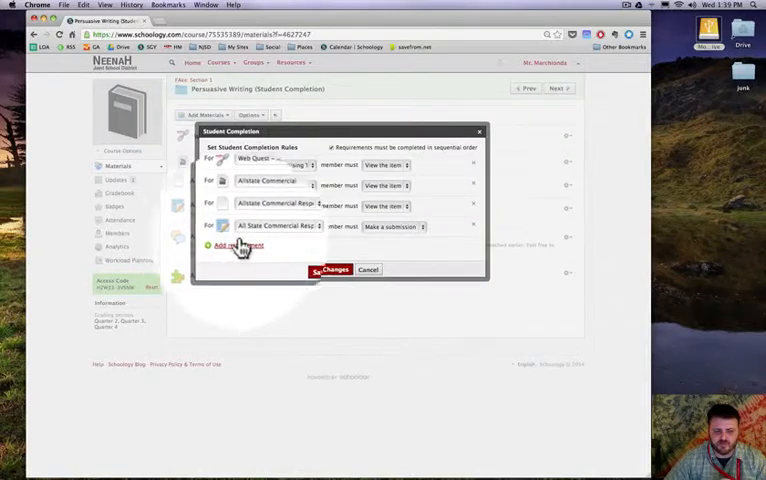
# Require score 90 on the Advertising Discussion and 80 on the Advertisement Quiz, then save the rules.
pyautogui.click(238, 244)
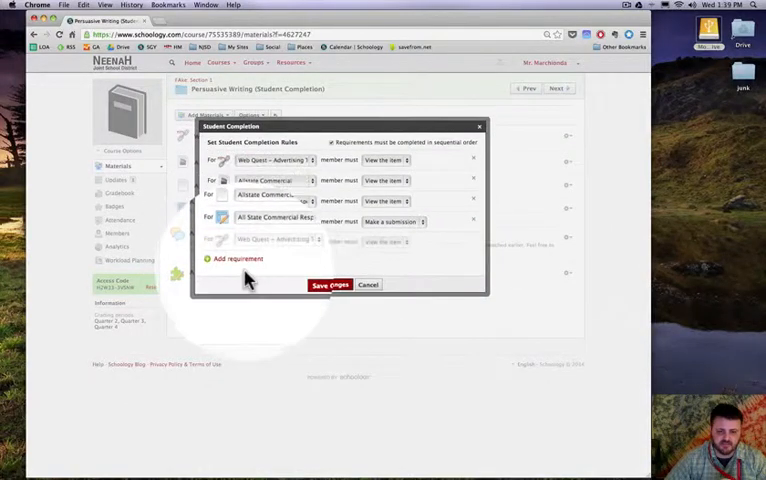
pyautogui.click(280, 240)
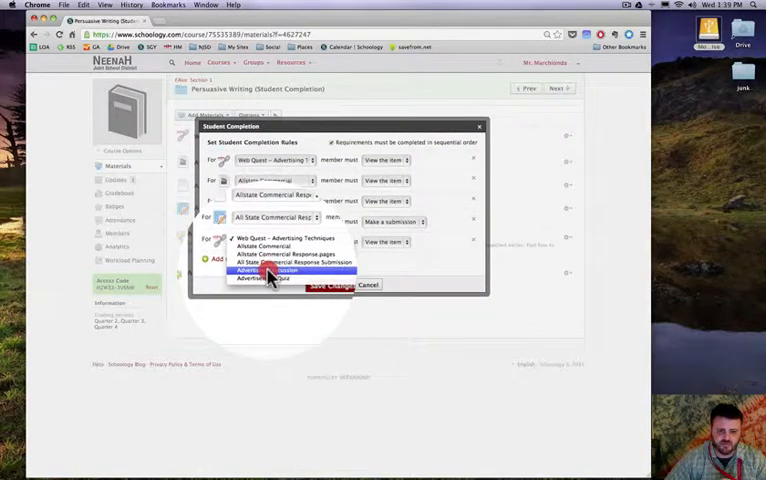
pyautogui.click(262, 270)
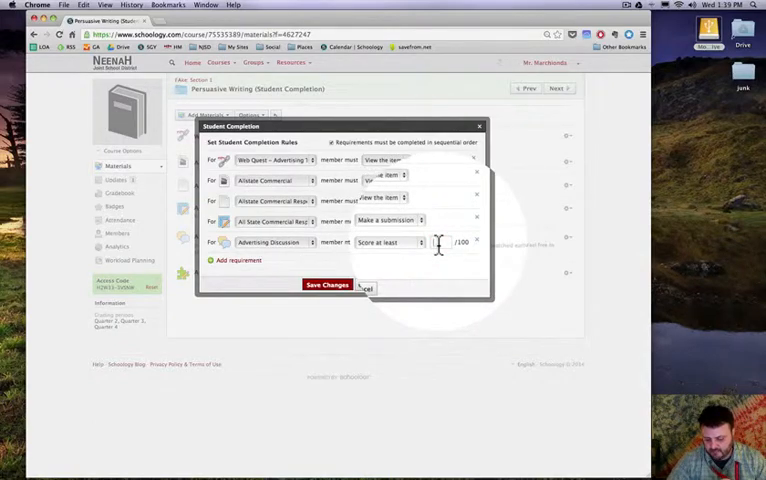
pyautogui.write('90')
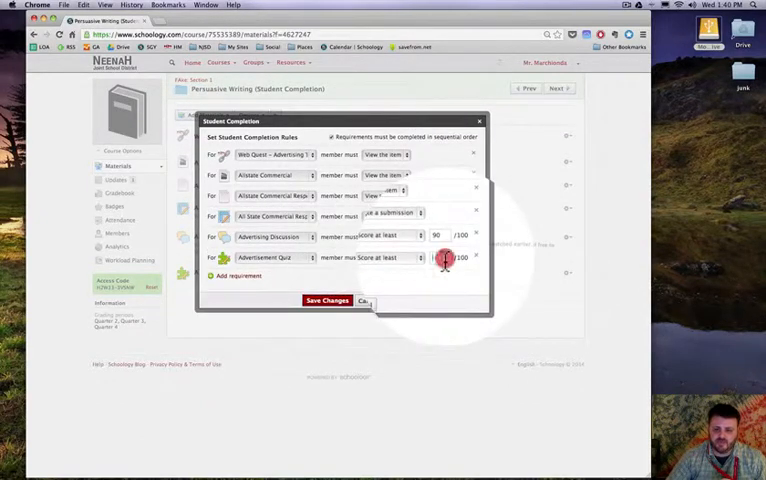
pyautogui.write('80')
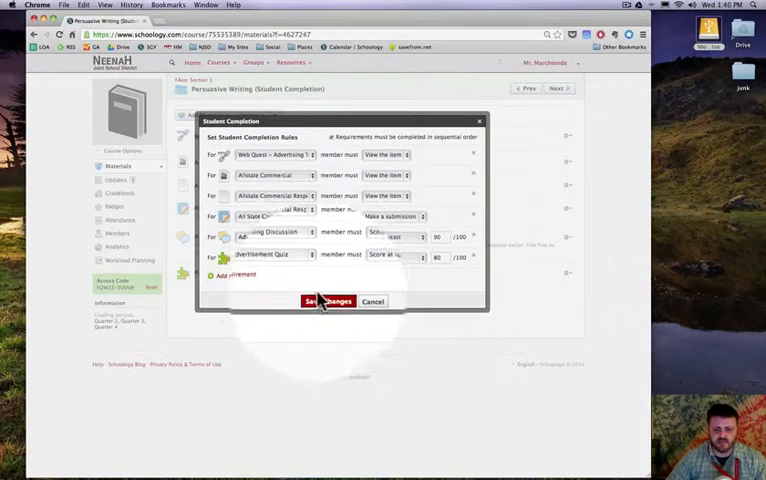
pyautogui.click(328, 300)
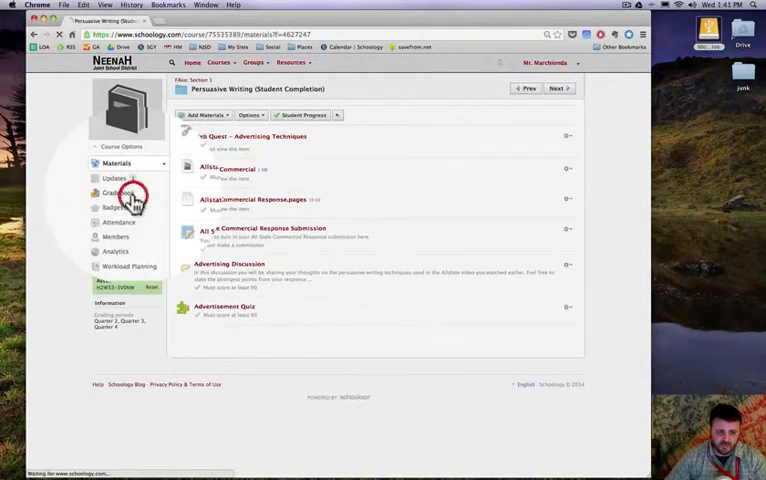
# Switch from the folder's completion-requirement list to the course Gradebook.
pyautogui.click(118, 192)
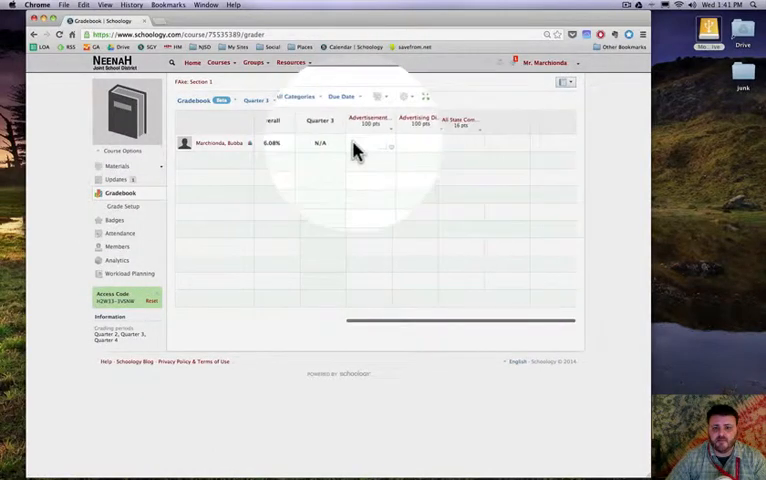
# View one student's rubric scores, cancel without changes, and return to Materials.
pyautogui.click(452, 144)
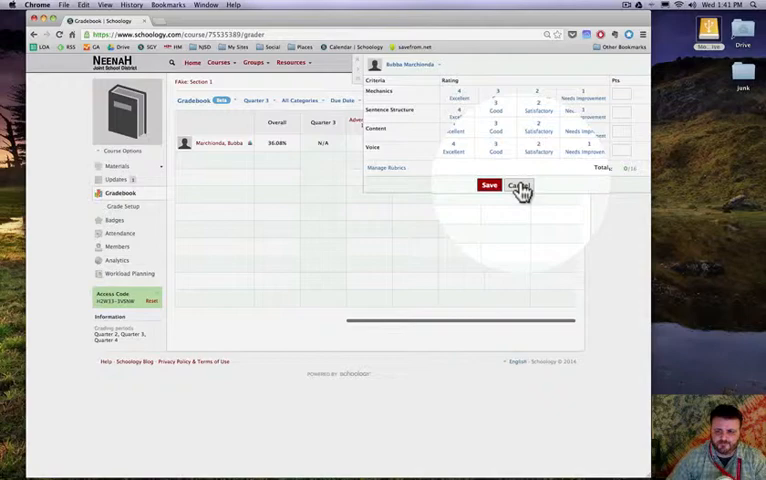
pyautogui.click(520, 184)
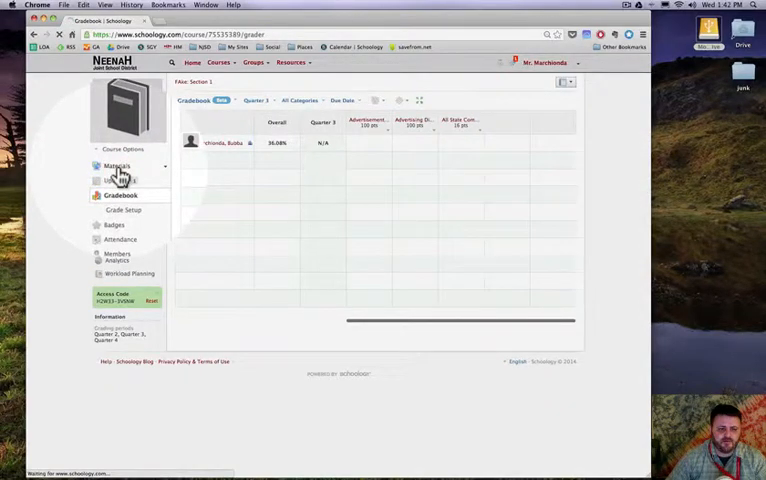
pyautogui.click(118, 166)
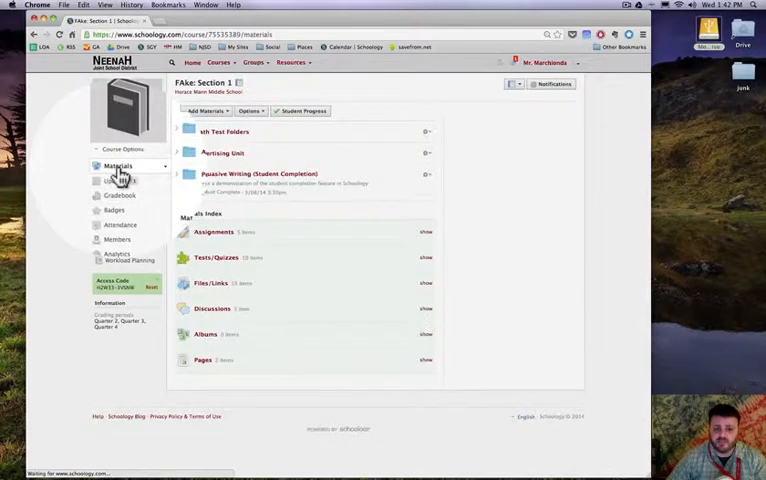
pyautogui.click(258, 172)
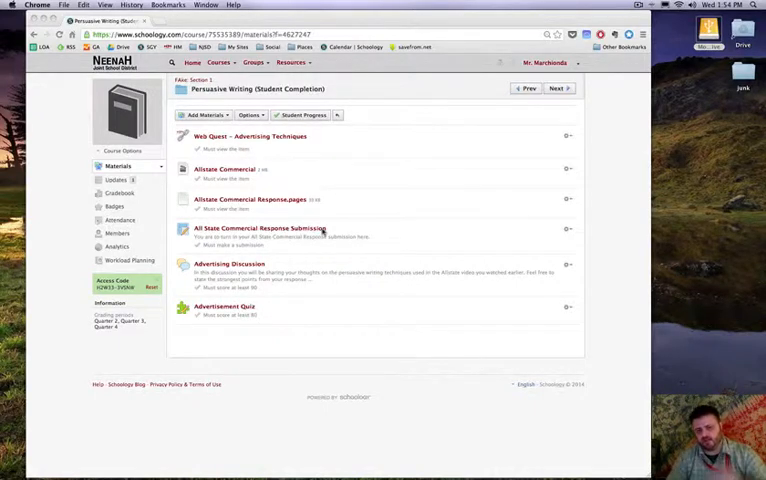
pyautogui.click(640, 6)
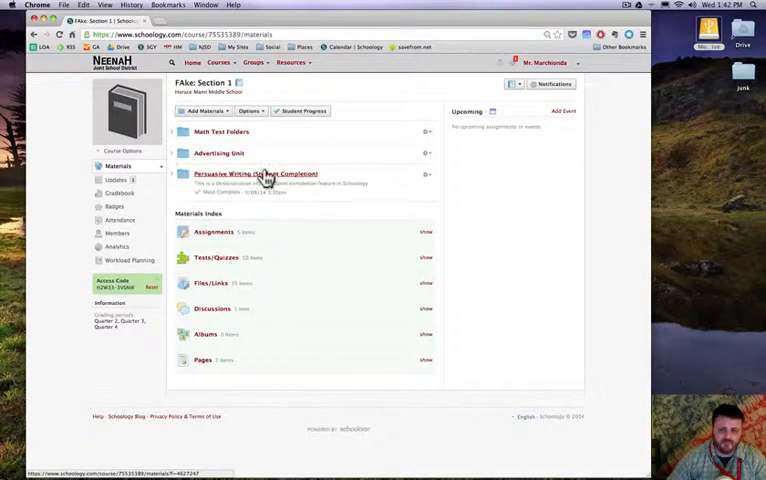
pyautogui.moveTo(356, 140)
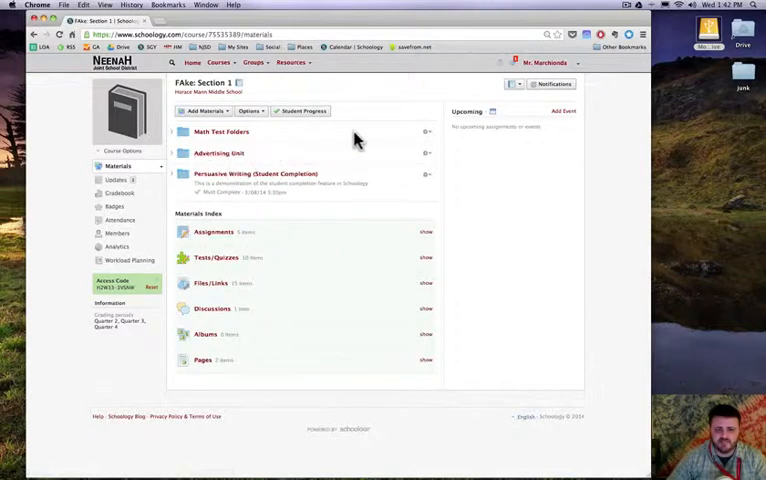
pyautogui.click(428, 132)
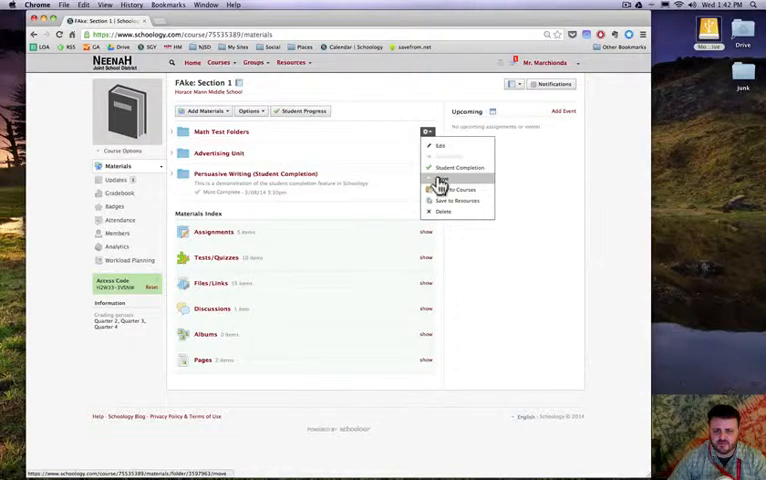
# Cancel a Move attempt, then save a copy of Math Fact Folders to personal resources.
pyautogui.click(456, 188)
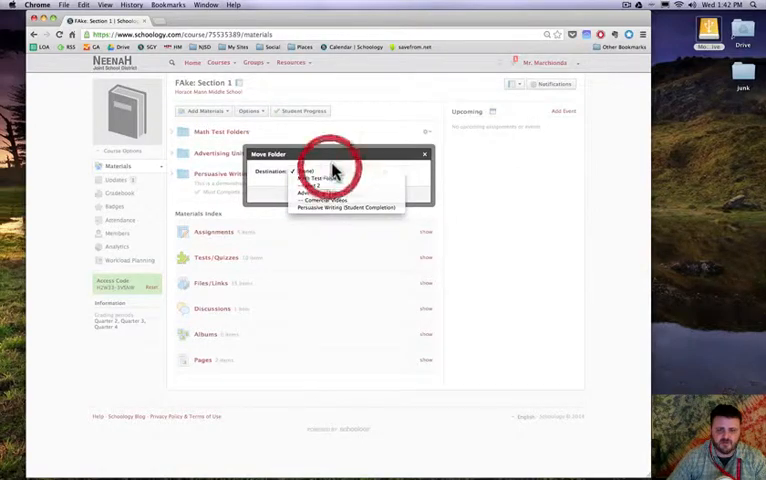
pyautogui.click(424, 152)
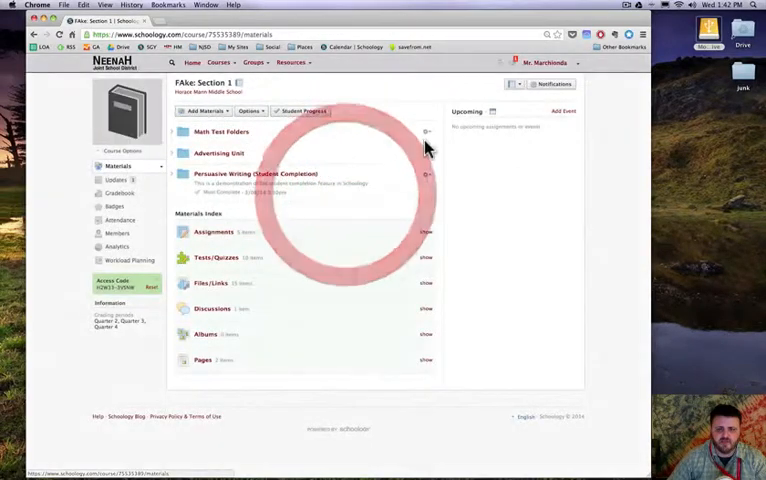
pyautogui.click(426, 176)
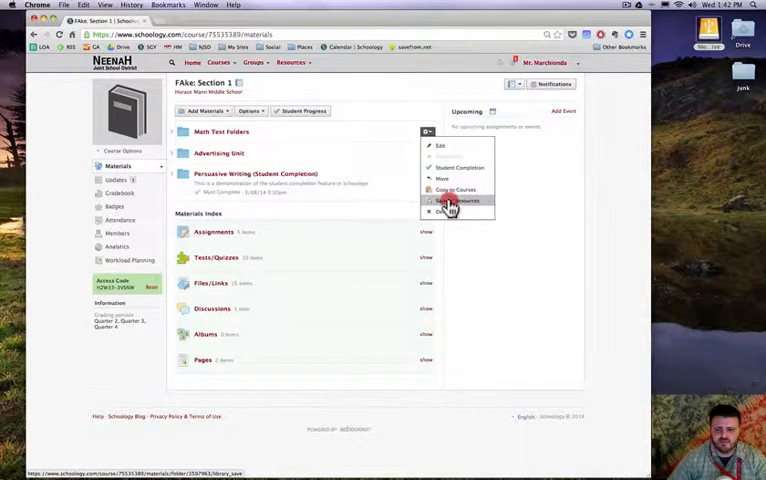
pyautogui.click(460, 200)
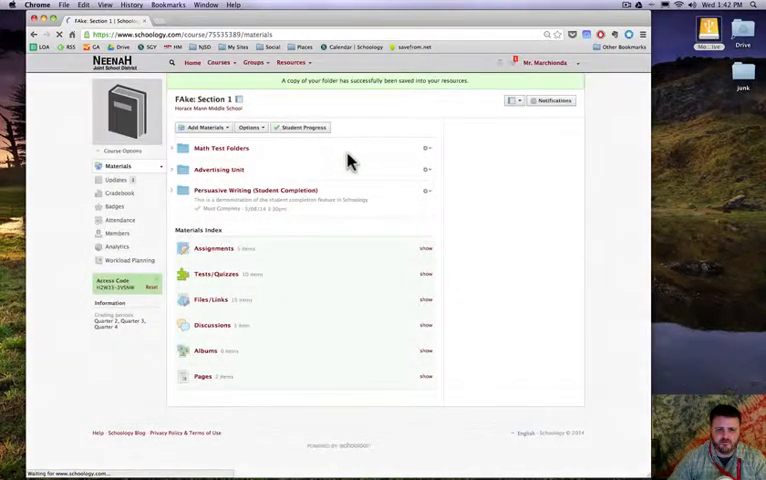
# Delete the Math Fact Folders folder, confirming the prompt, leaving two folders listed.
pyautogui.click(426, 148)
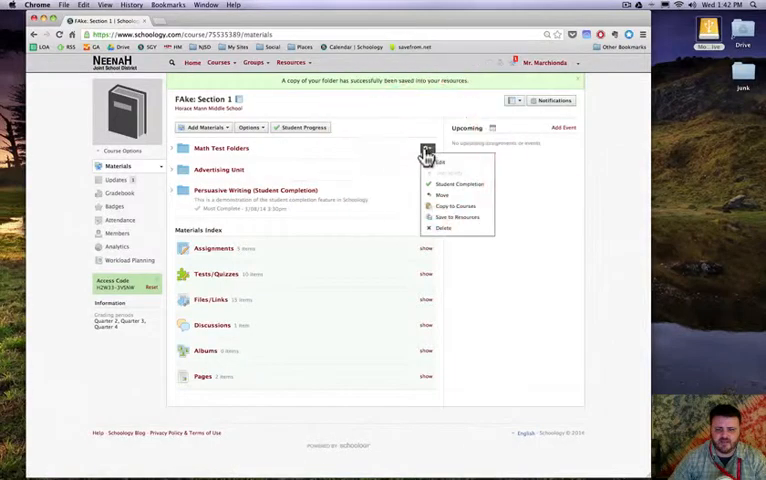
pyautogui.click(442, 228)
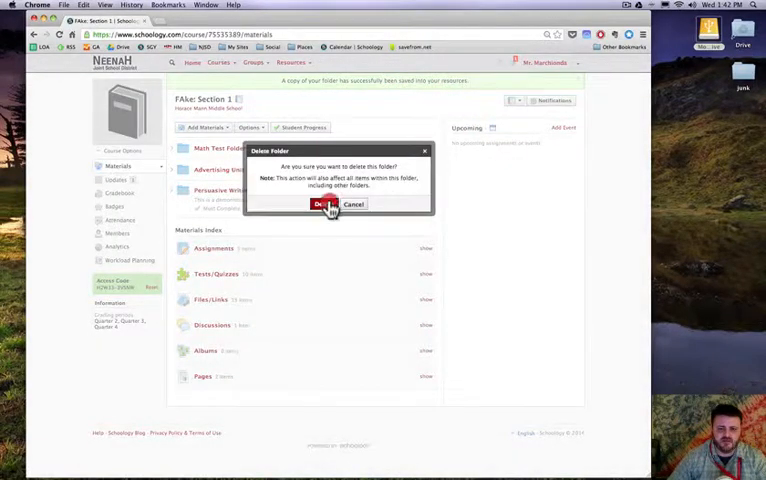
pyautogui.click(320, 204)
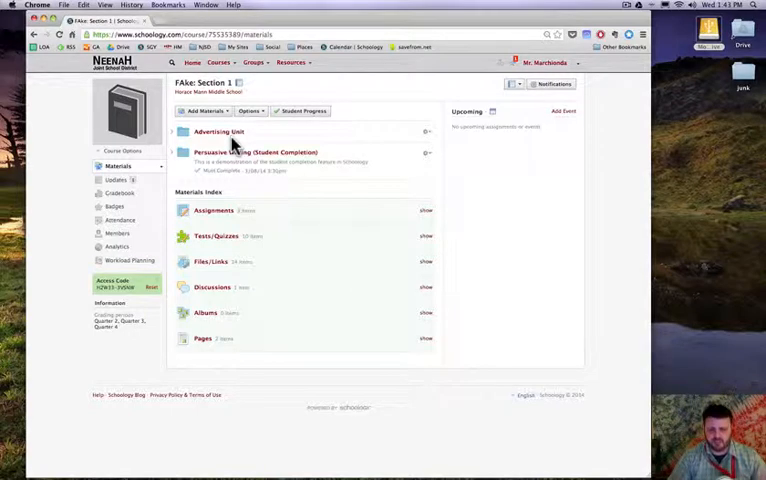
pyautogui.moveTo(458, 112)
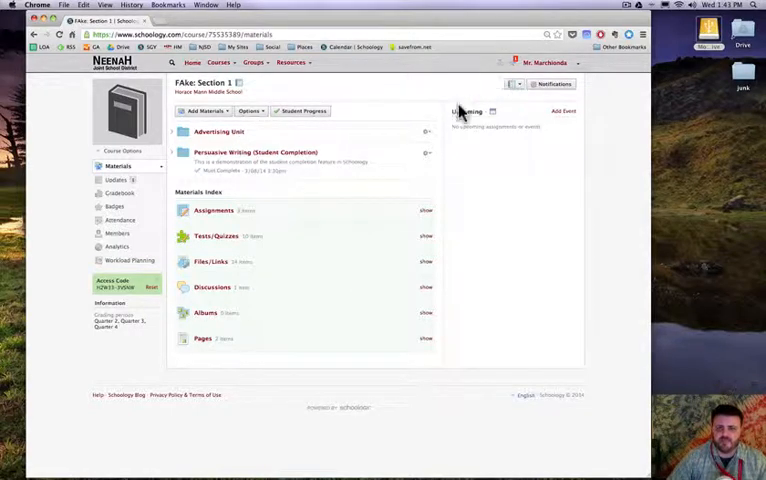
pyautogui.click(628, 4)
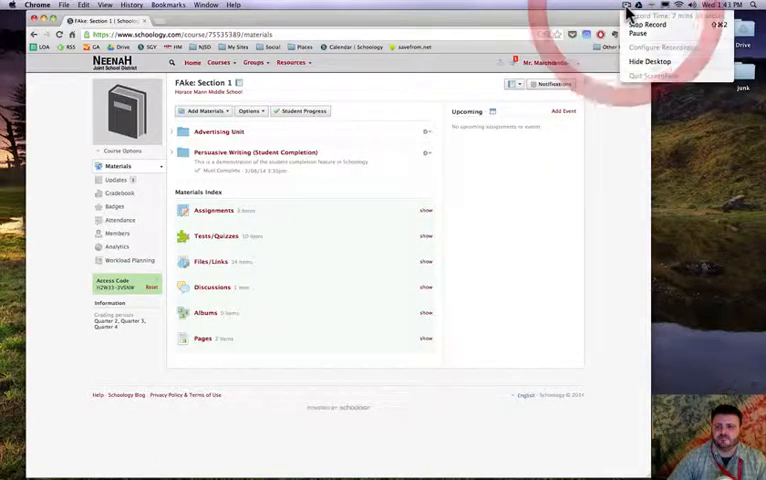